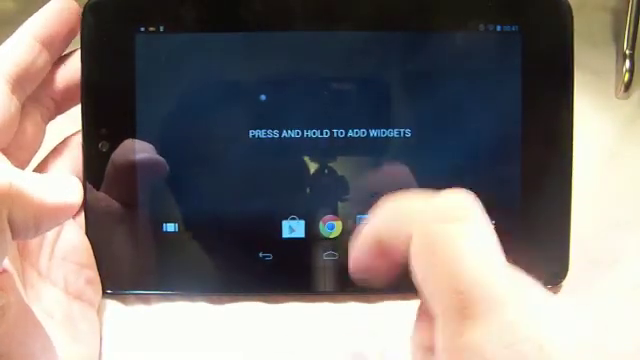
# Long-press the empty home screen to reveal Chameleon's Widgets panel
pyautogui.click(330, 180)
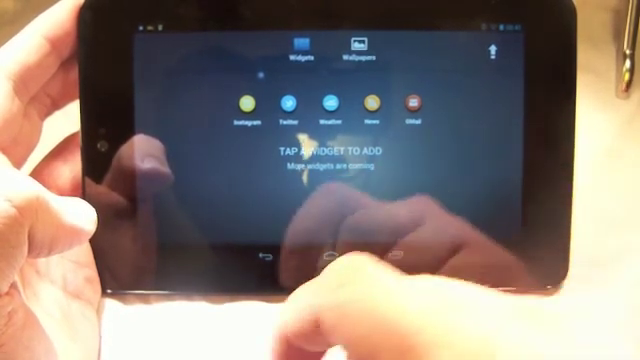
pyautogui.moveTo(330, 250)
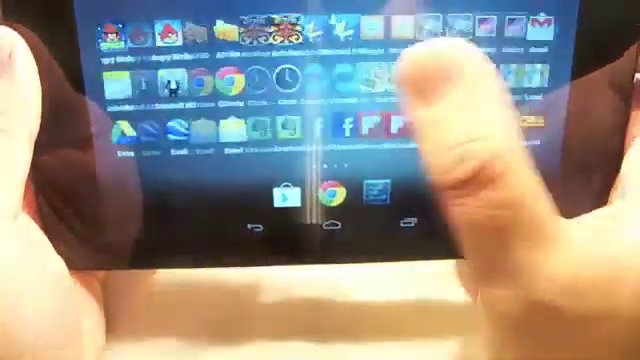
# Page through the installed-app list, then return to the Widgets picker on the home screen
pyautogui.hscroll(-3)
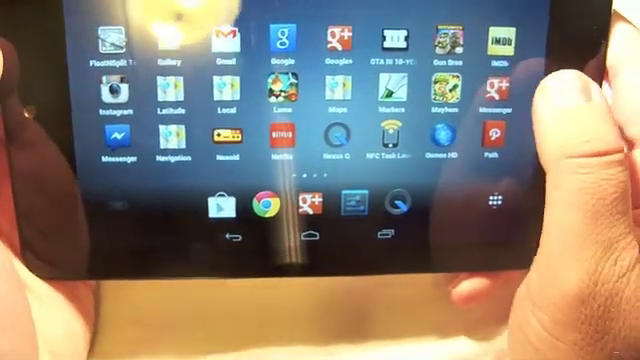
pyautogui.hscroll(-3)
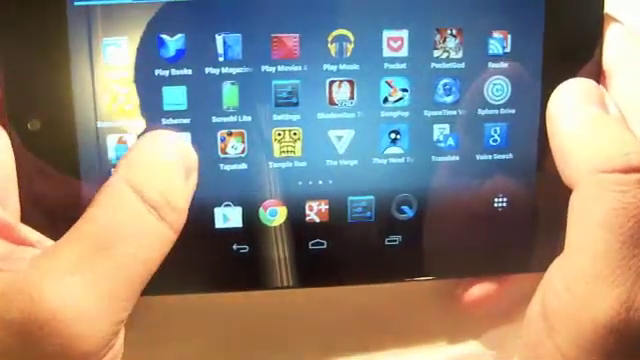
pyautogui.scroll(-3)
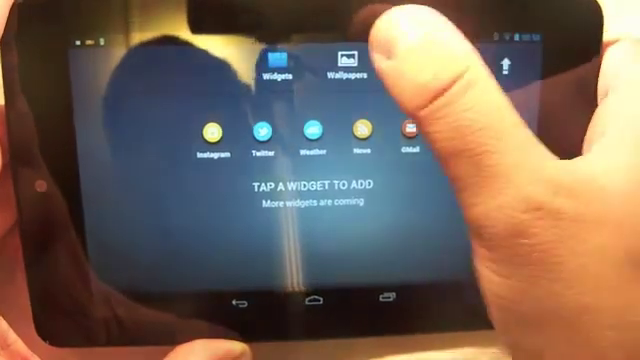
# Review the Add a Widget / Change your Wallpaper guide and confirm it with the checkmark
pyautogui.click(344, 70)
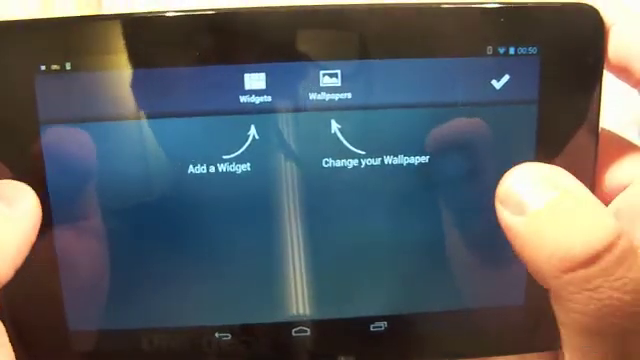
pyautogui.click(328, 88)
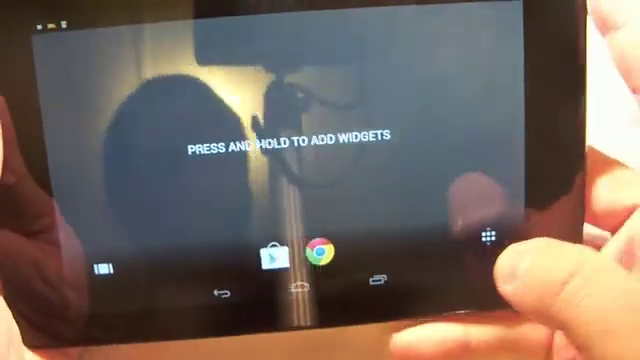
# Browse all app-drawer pages choosing apps for the dock, then return to the empty home screen
pyautogui.click(488, 244)
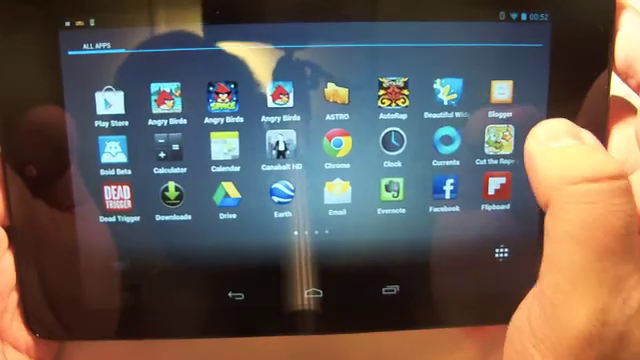
pyautogui.hscroll(-3)
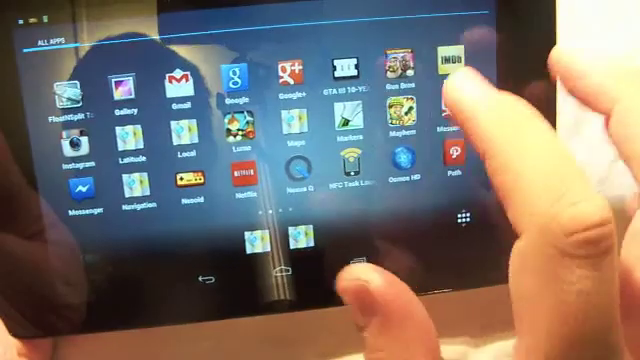
pyautogui.hscroll(-3)
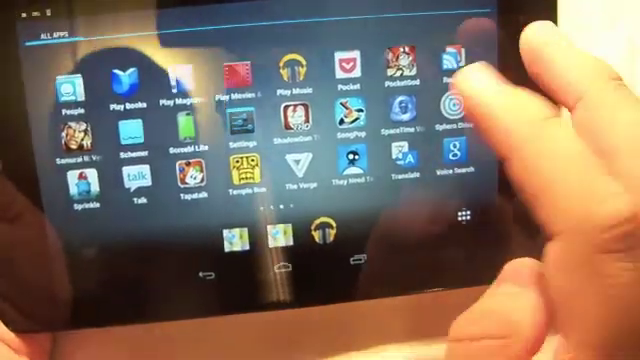
pyautogui.hscroll(-3)
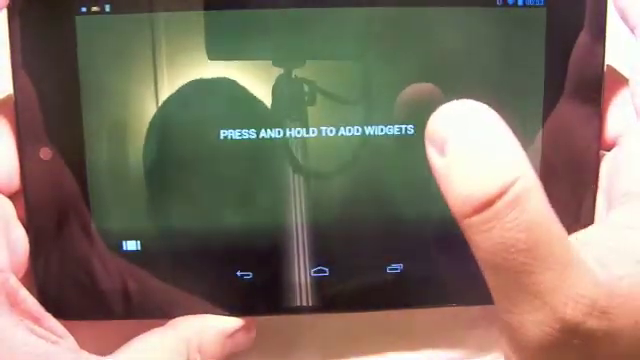
# Reopen the All Apps list from the dock and swipe through its pages to pick up an app
pyautogui.click(320, 180)
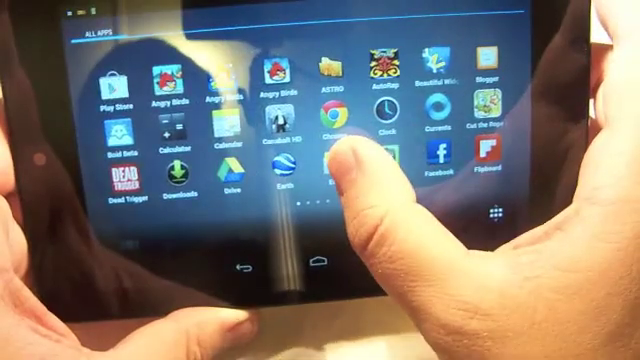
pyautogui.hscroll(-3)
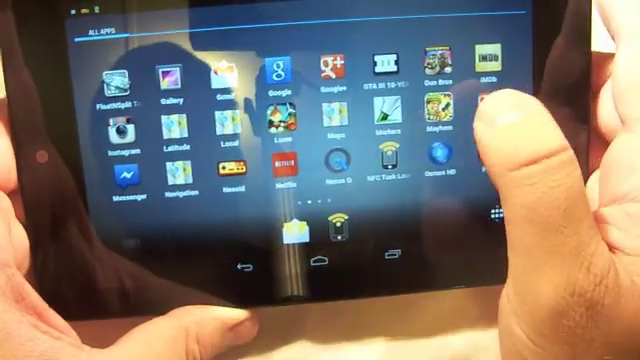
pyautogui.hscroll(-3)
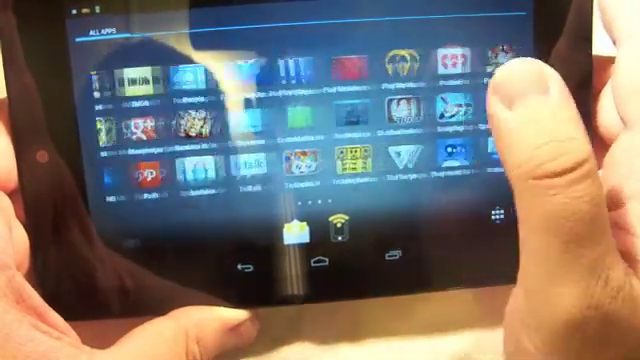